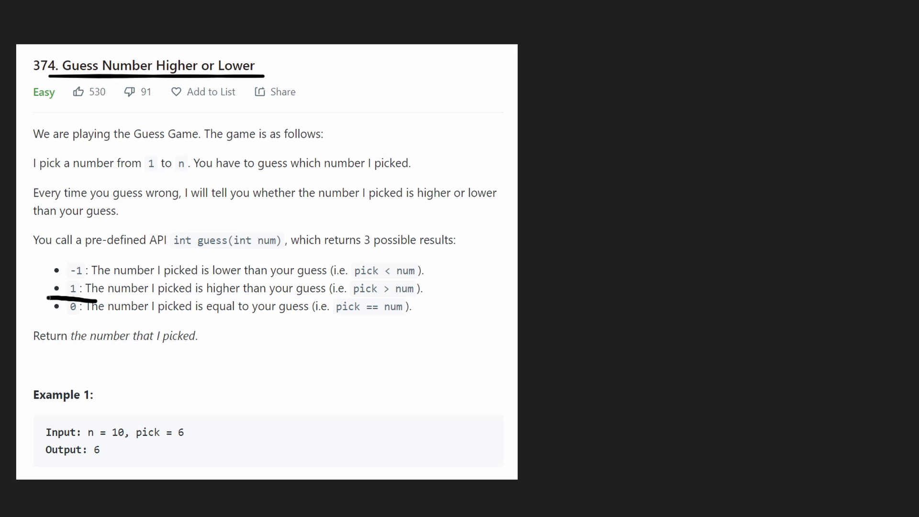
# - Erase the underline under the higher-result line and write the range 1–10 beside Example 1
pyautogui.moveTo(44, 307); pyautogui.dragTo(108, 308)
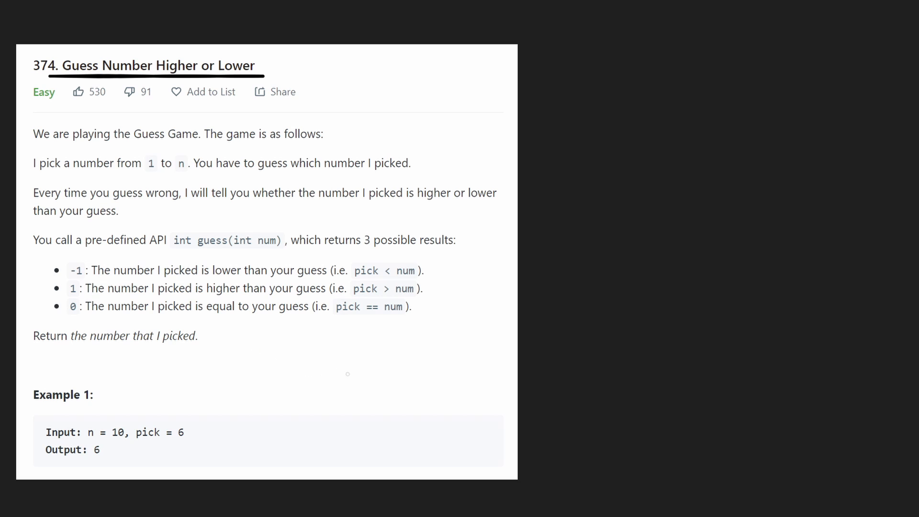
pyautogui.moveTo(274, 332); pyautogui.dragTo(235, 399)
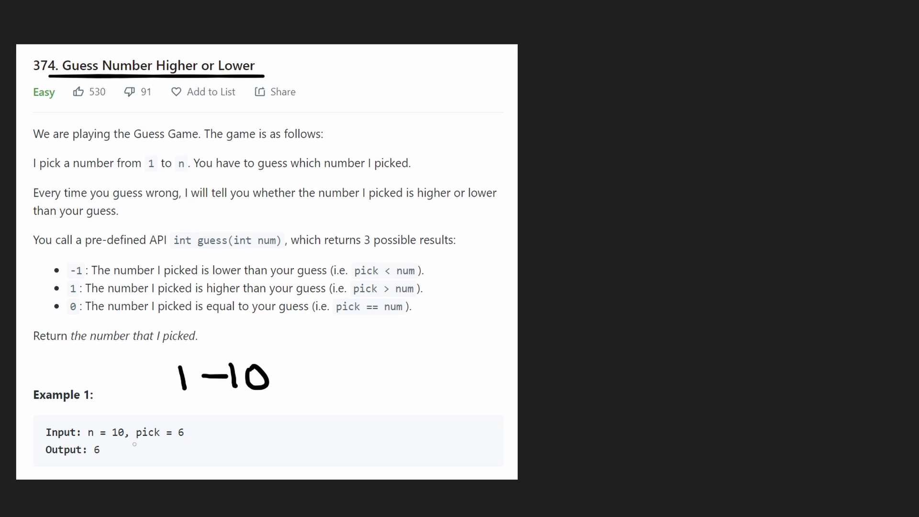
# - Underline the equal-guess result line, then erase that underline again
pyautogui.moveTo(135, 443); pyautogui.dragTo(196, 444)
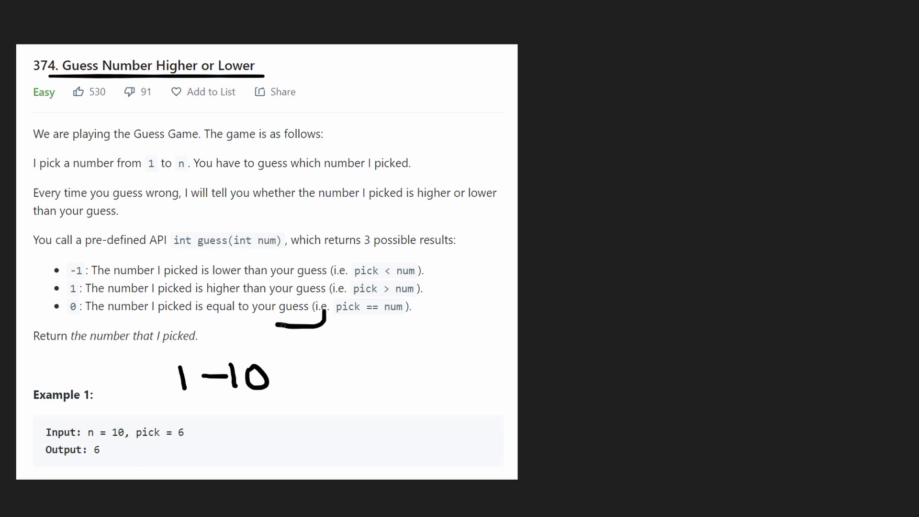
pyautogui.moveTo(118, 410); pyautogui.dragTo(193, 439)
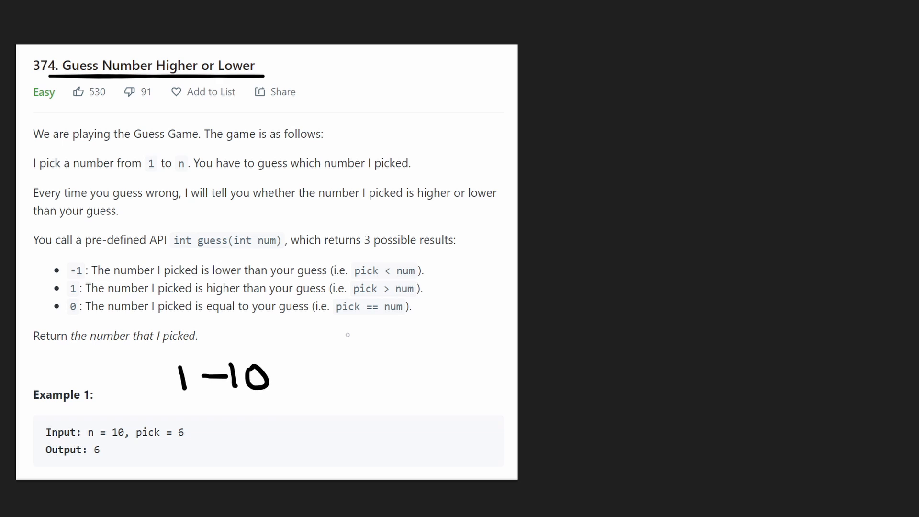
pyautogui.moveTo(550, 262)
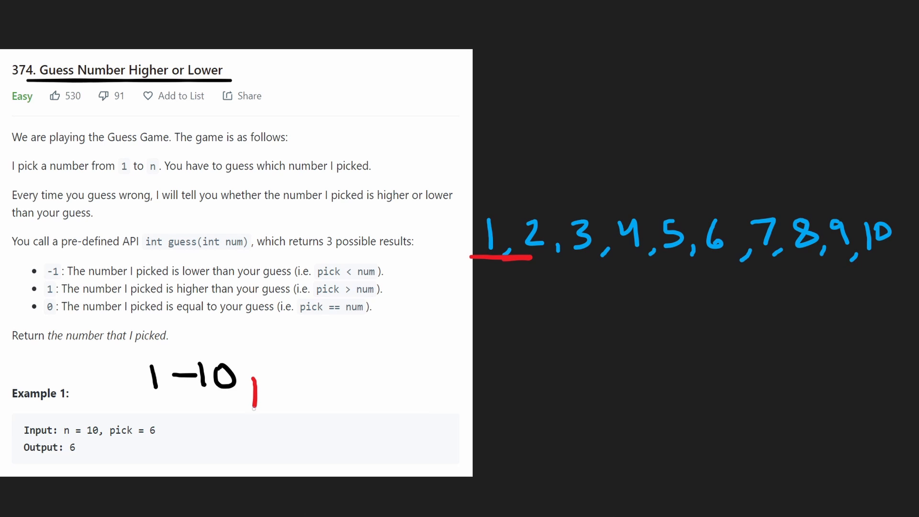
# - Draw a red underline beneath 5 as the middle guess of 1–10
pyautogui.moveTo(253, 387); pyautogui.dragTo(179, 441)
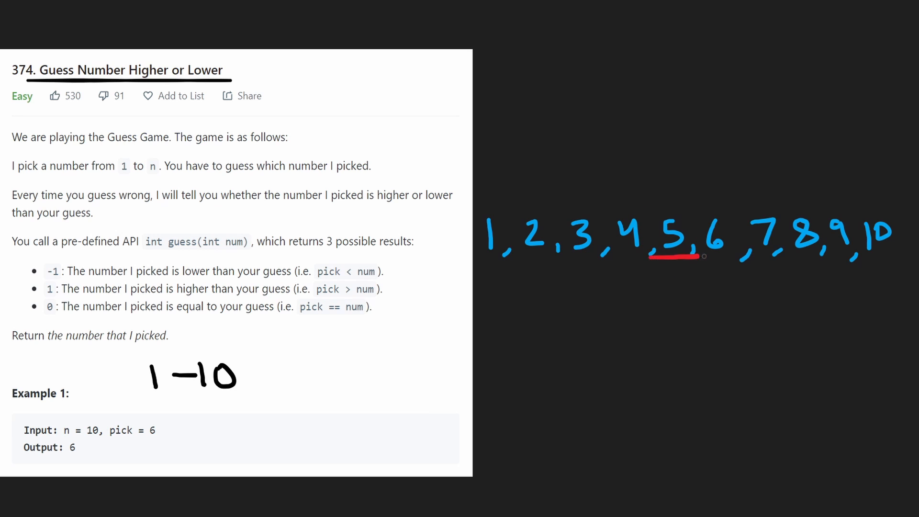
# - Point an arrow at 5, cross it out, strike through 1–4, and mark 6–10
pyautogui.moveTo(662, 270); pyautogui.dragTo(676, 328)
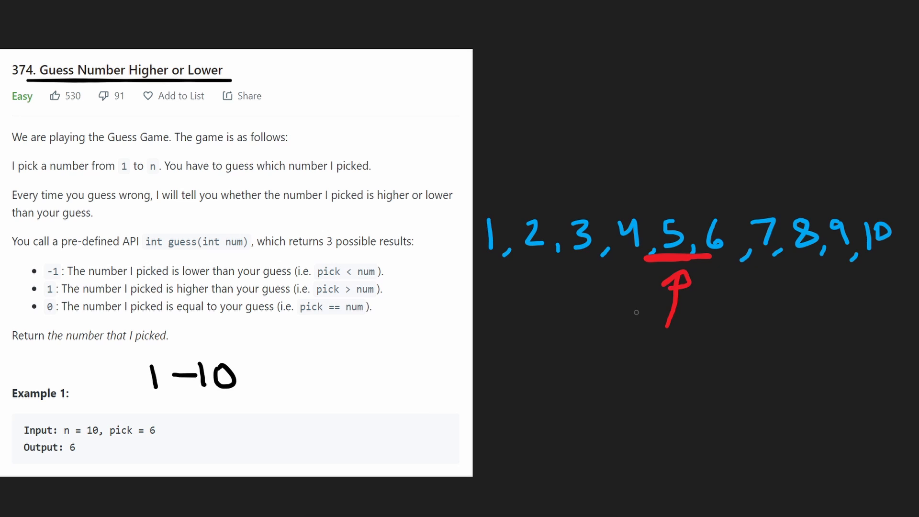
pyautogui.moveTo(367, 352); pyautogui.dragTo(176, 424)
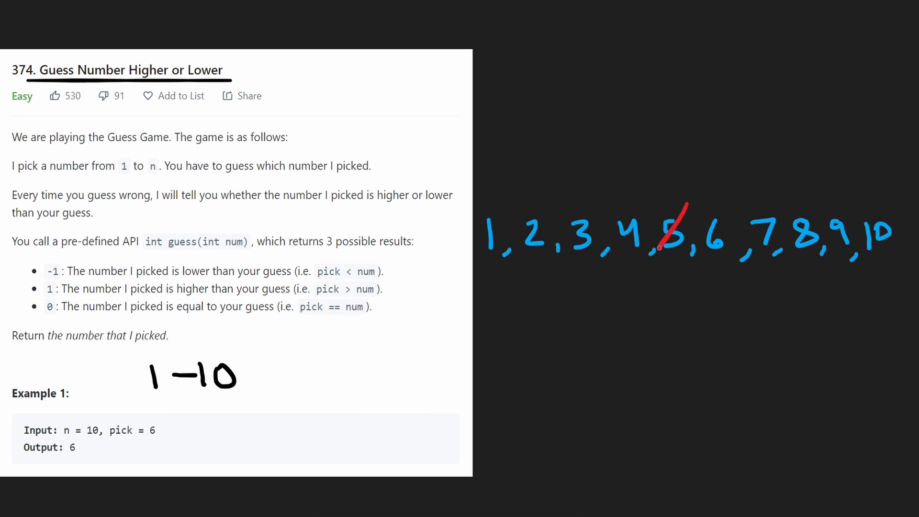
pyautogui.moveTo(685, 208); pyautogui.dragTo(656, 249)
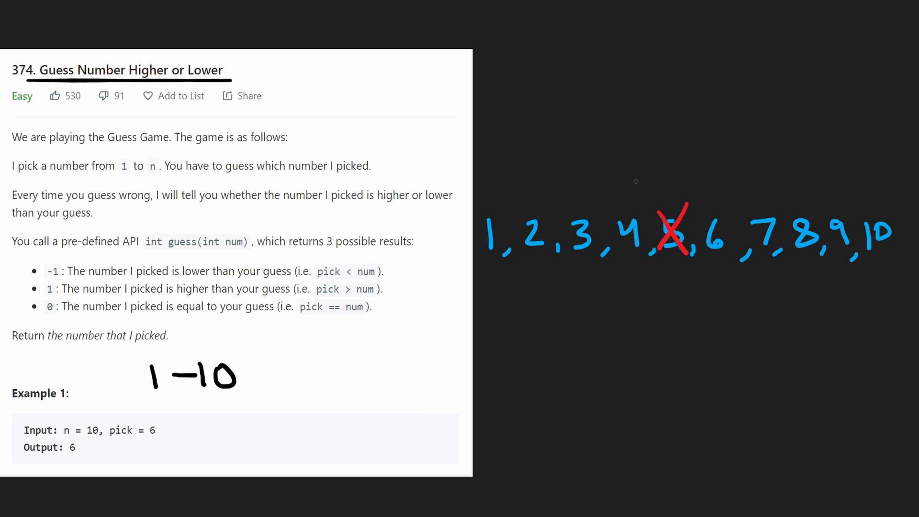
pyautogui.moveTo(677, 208); pyautogui.dragTo(522, 198)
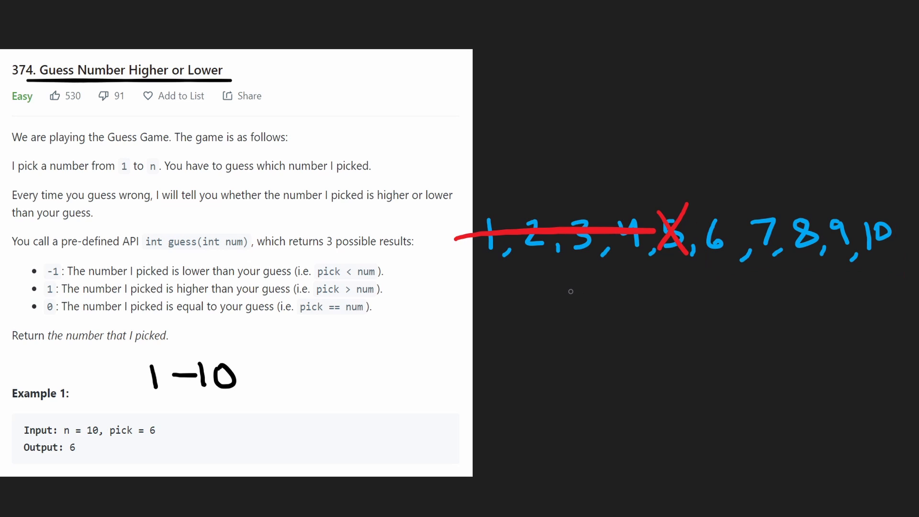
pyautogui.moveTo(532, 303)
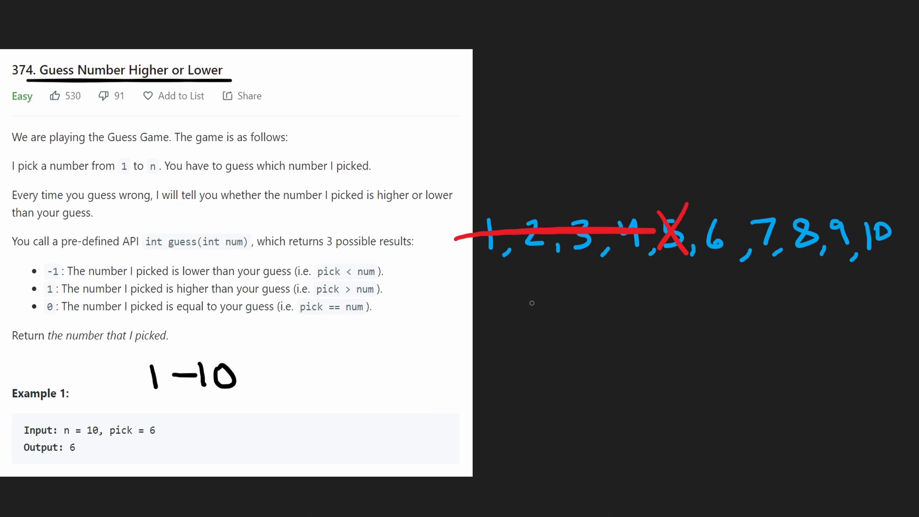
pyautogui.moveTo(551, 396); pyautogui.dragTo(689, 276)
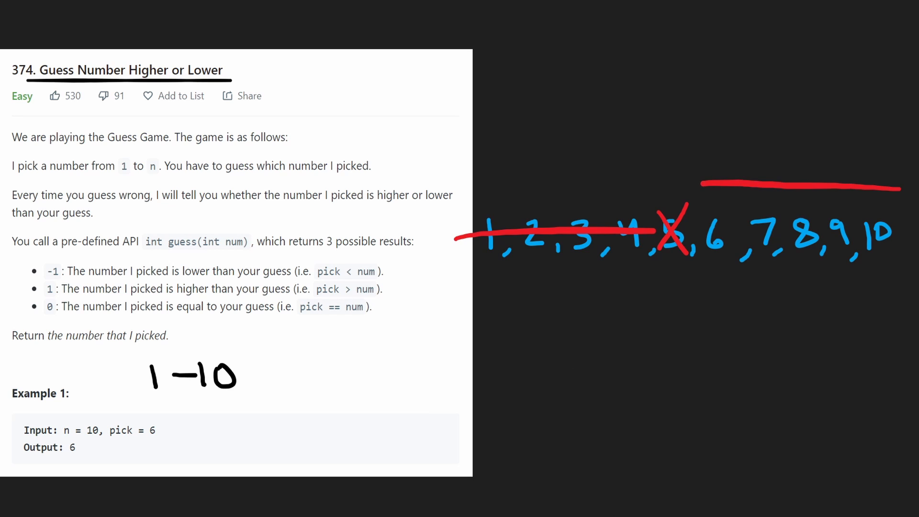
# - Circle and cross out 8 and above, circle 6 as the answer, then erase all marks
pyautogui.moveTo(698, 185); pyautogui.dragTo(908, 269)
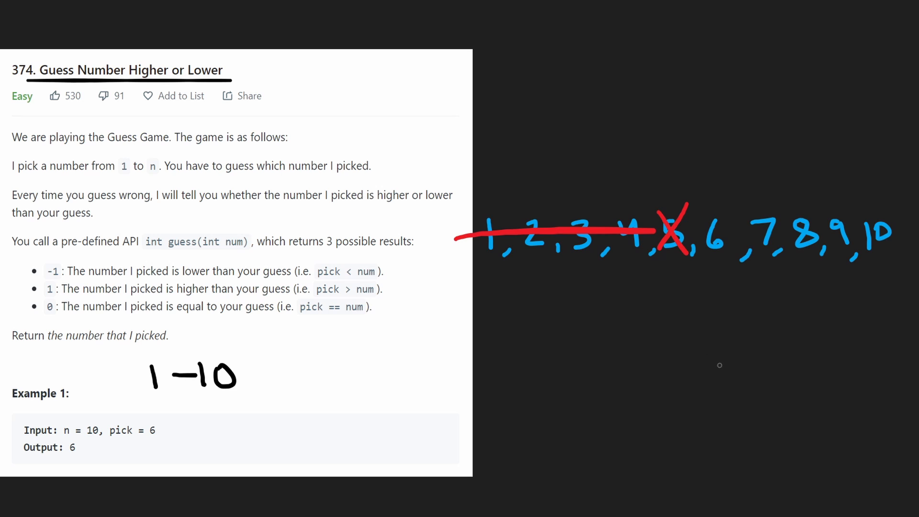
pyautogui.moveTo(720, 366); pyautogui.dragTo(723, 267)
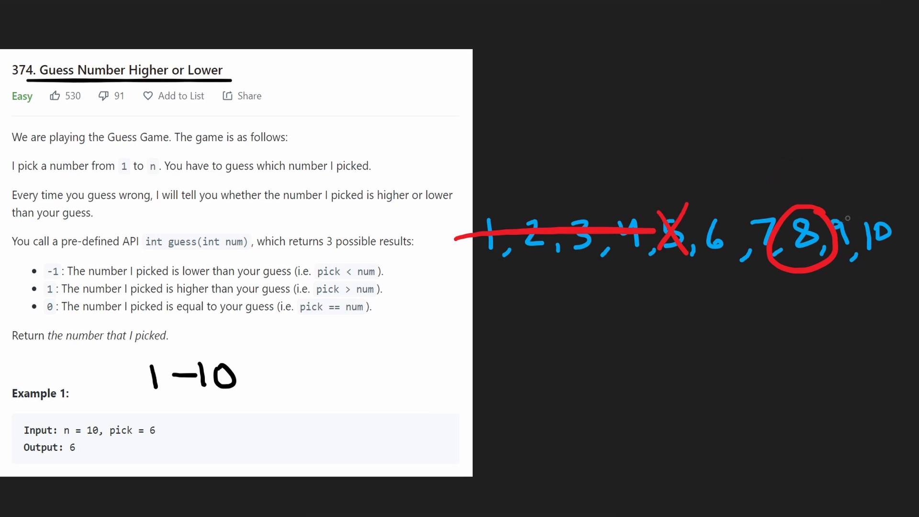
pyautogui.moveTo(791, 216); pyautogui.dragTo(833, 246)
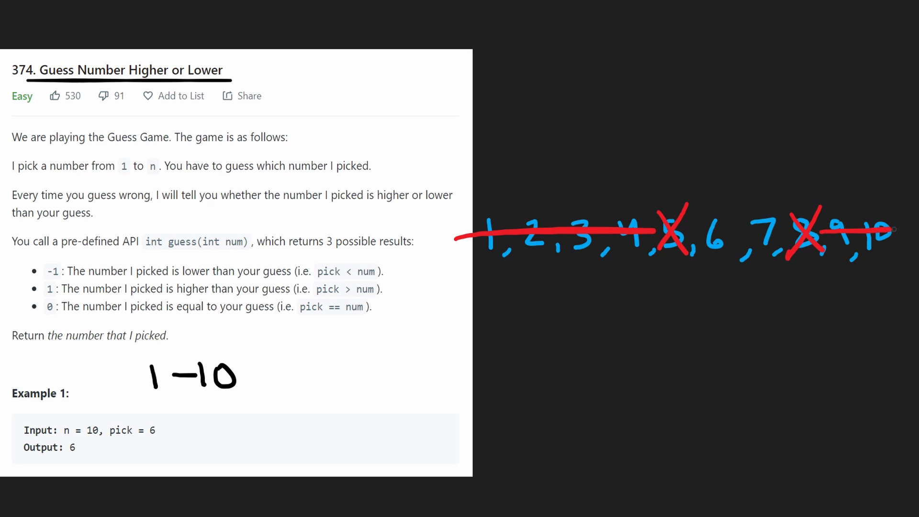
pyautogui.moveTo(791, 340); pyautogui.dragTo(861, 282)
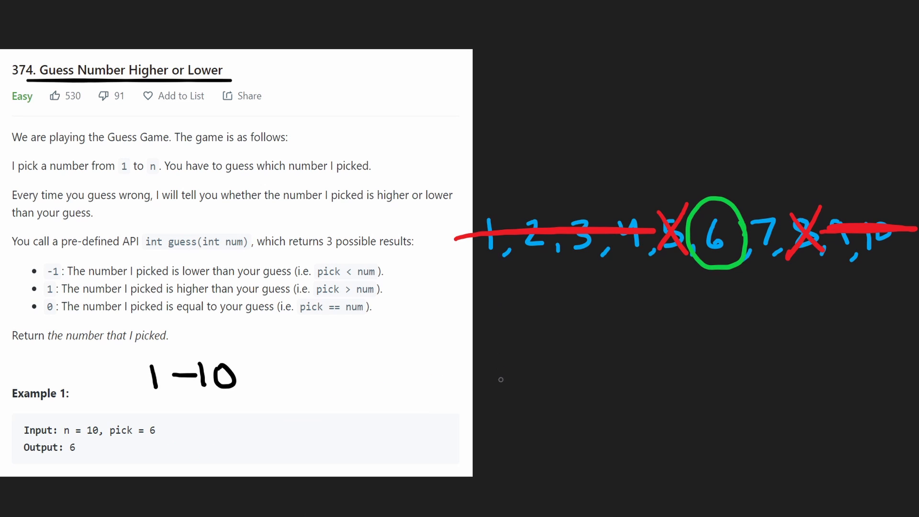
pyautogui.moveTo(481, 270); pyautogui.dragTo(586, 270)
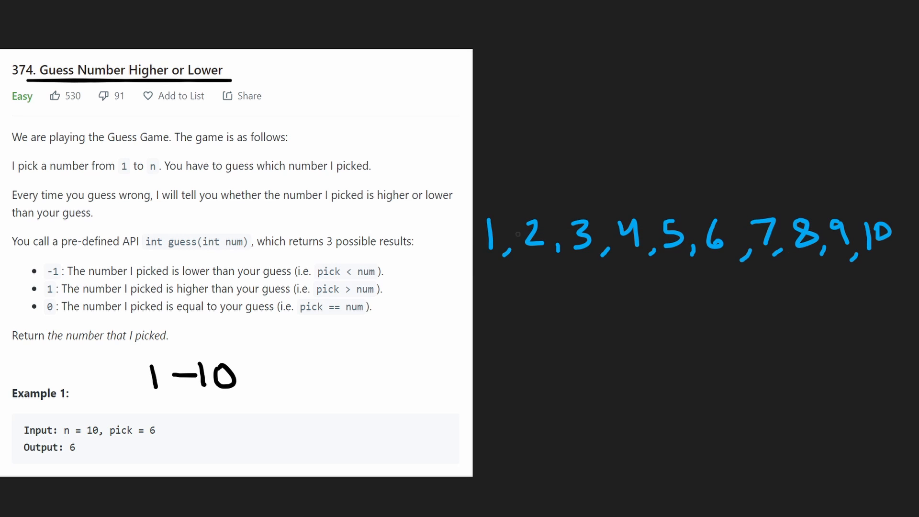
# - Drag across the page to bring the Python3 guessNumber editor panel into view
pyautogui.moveTo(469, 237); pyautogui.dragTo(694, 239)
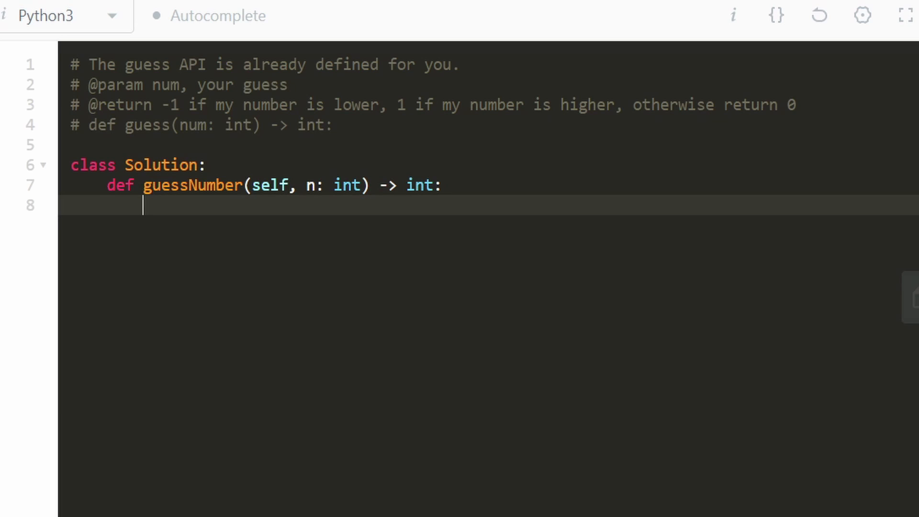
# - Initialize the bounds with l, r = 1, n in guessNumber
pyautogui.write('1,')
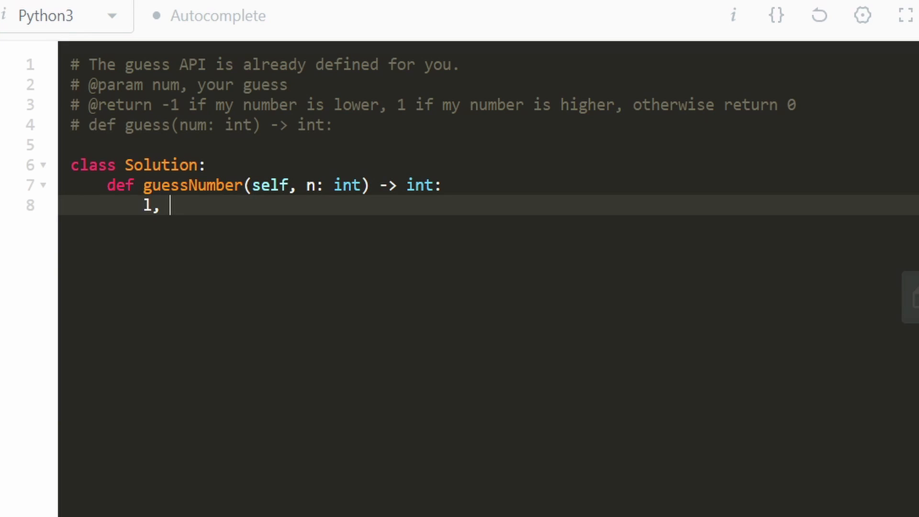
pyautogui.write('r')
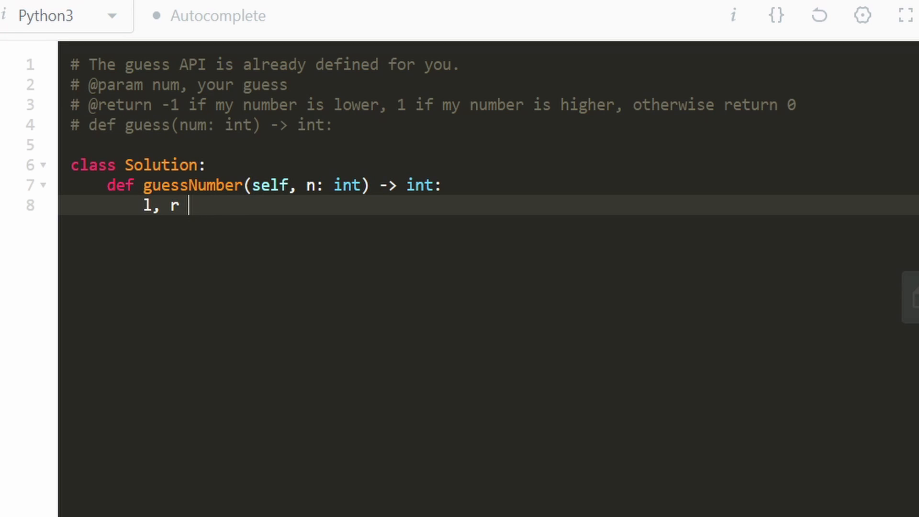
pyautogui.write('=')
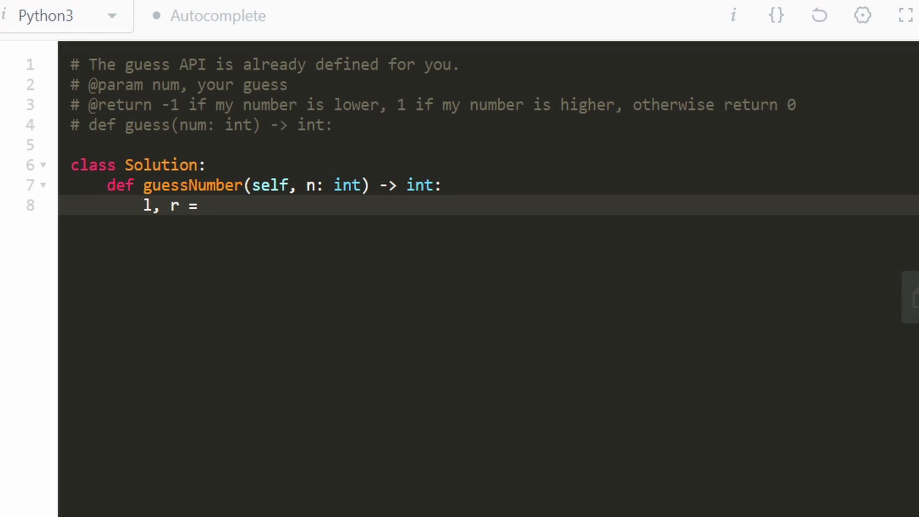
pyautogui.write('1')
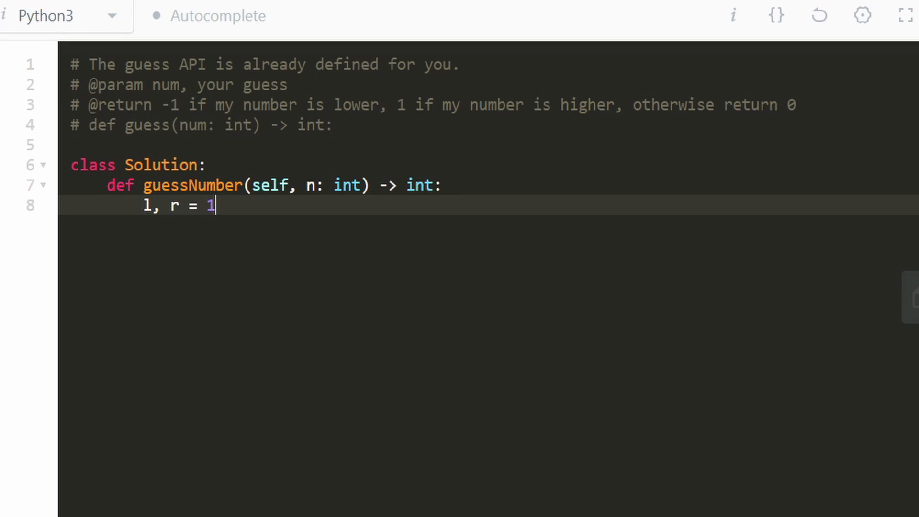
pyautogui.write(', n')
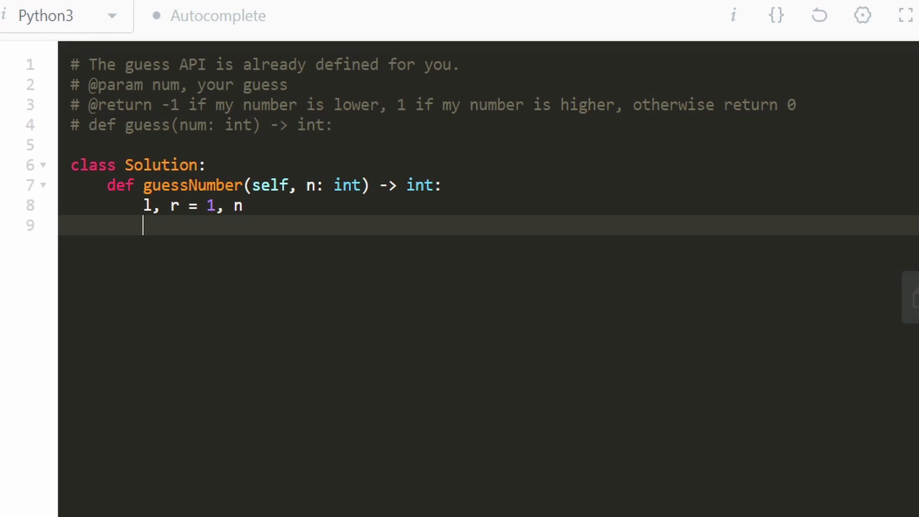
pyautogui.press('enter')
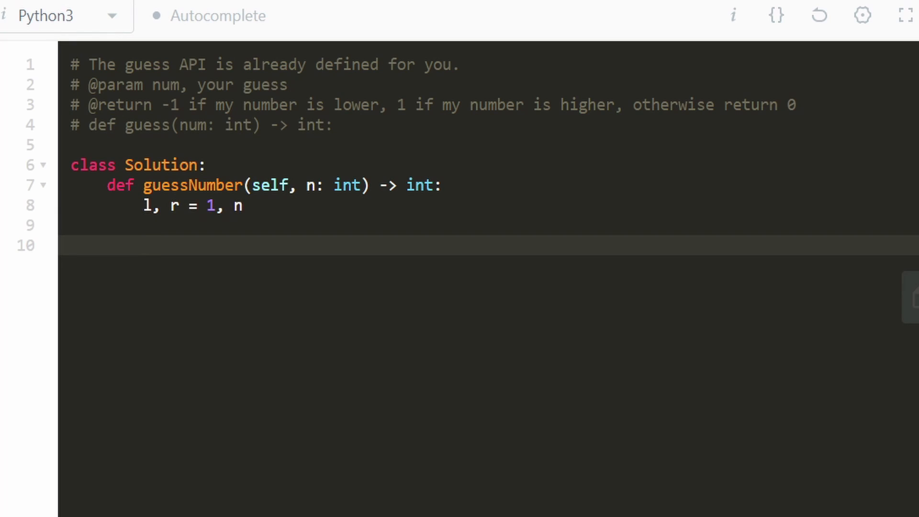
# - Add a while True loop below the bounds
pyautogui.write('while')
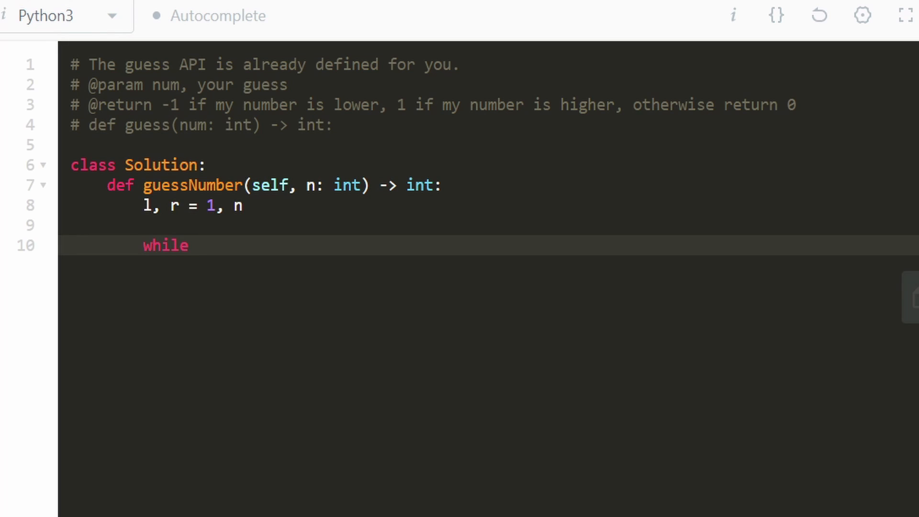
pyautogui.write('T')
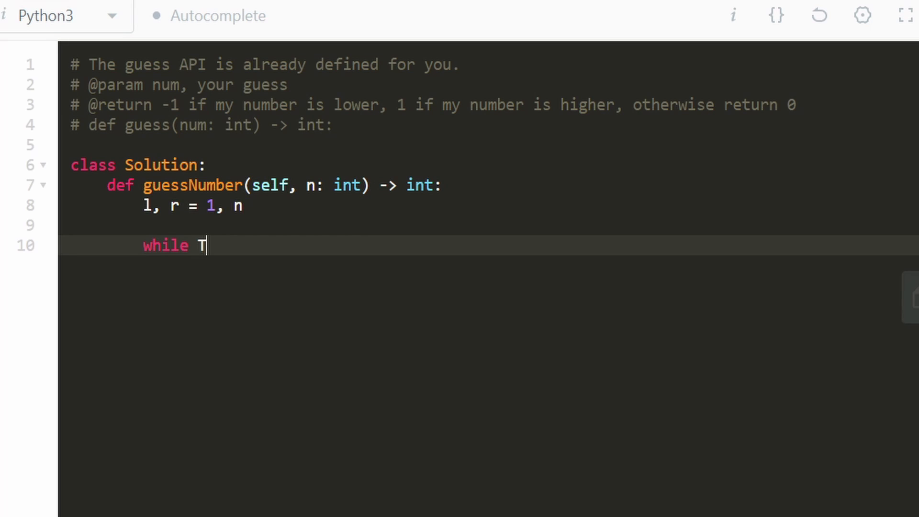
pyautogui.write('rue')
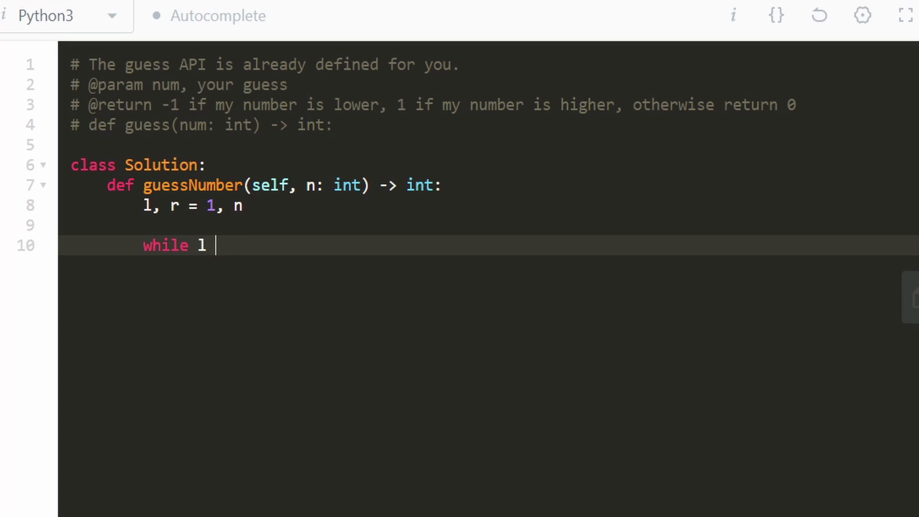
pyautogui.write('Tr')
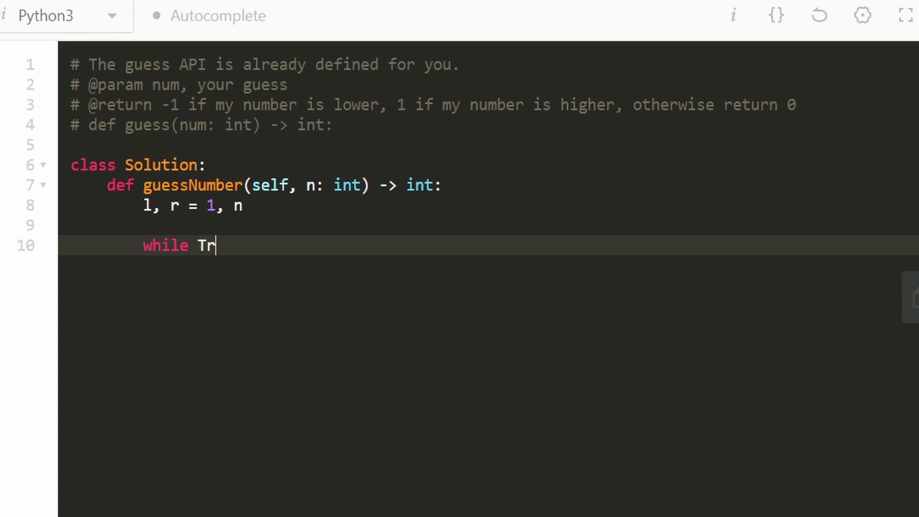
pyautogui.press('enter')
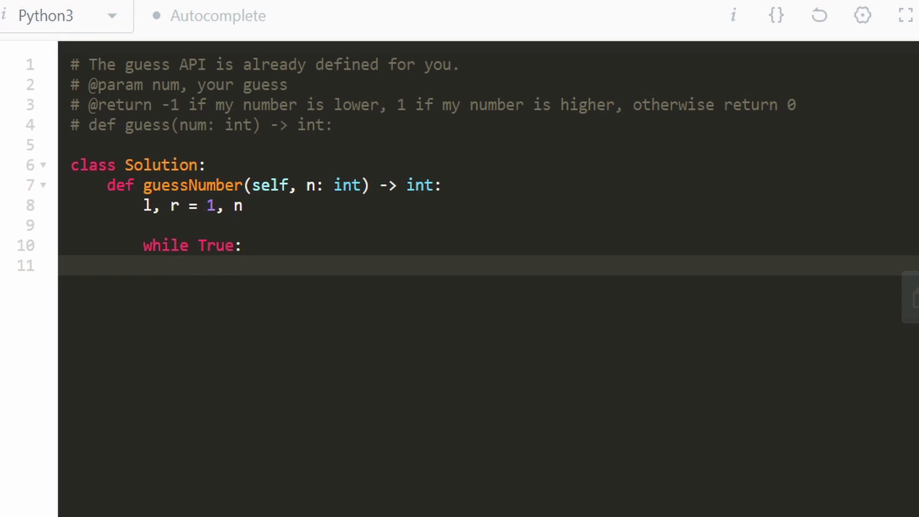
# - Compute the midpoint m = (l + r) // 2 as the loop's first statement
pyautogui.click(198, 245)
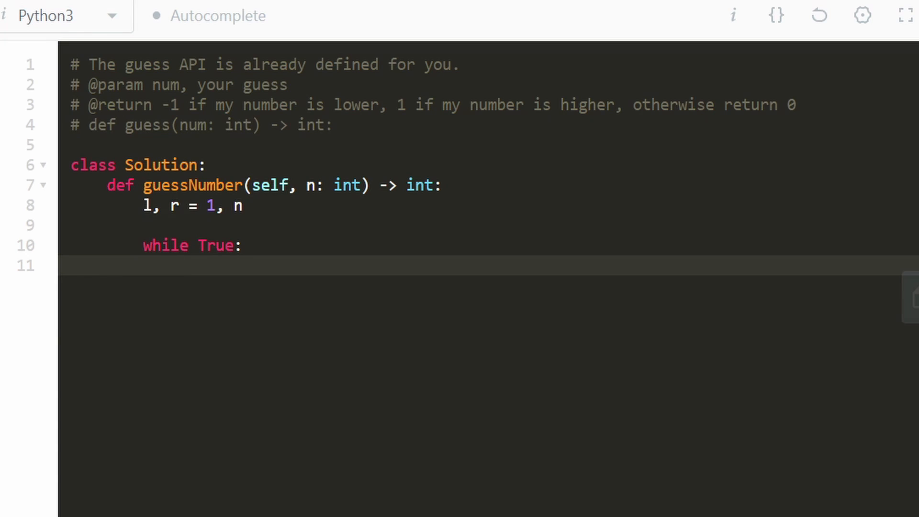
pyautogui.write('m =')
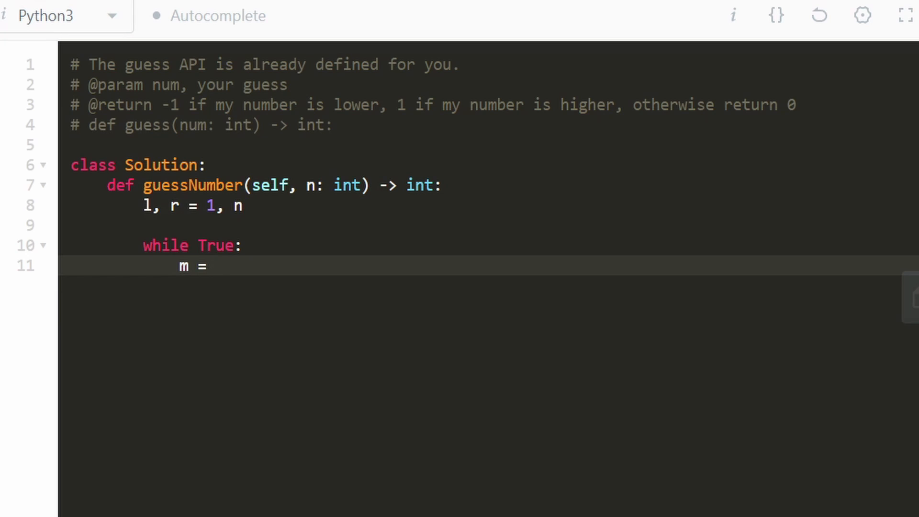
pyautogui.write('(')
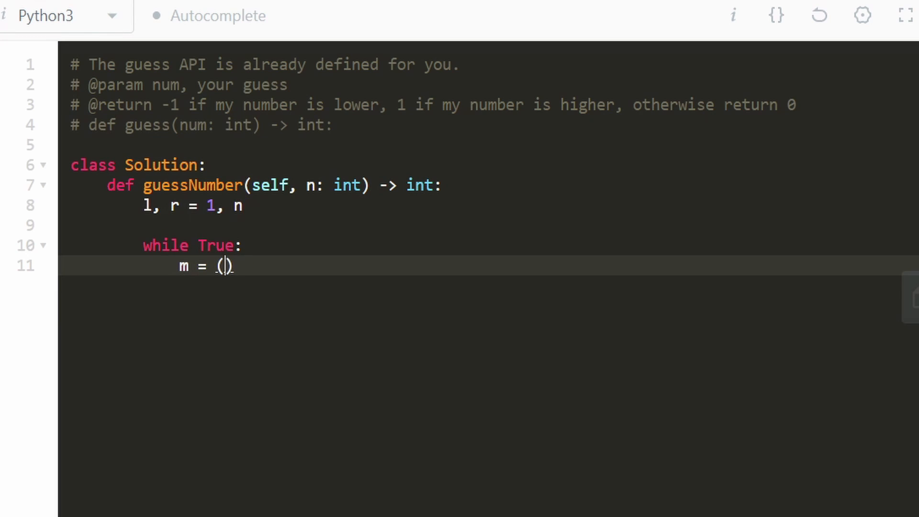
pyautogui.write('l +')
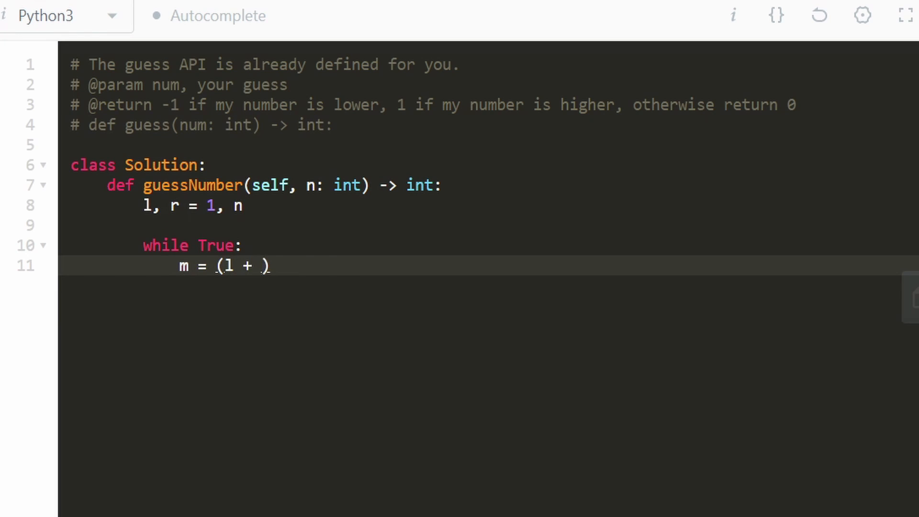
pyautogui.write('r) // 2')
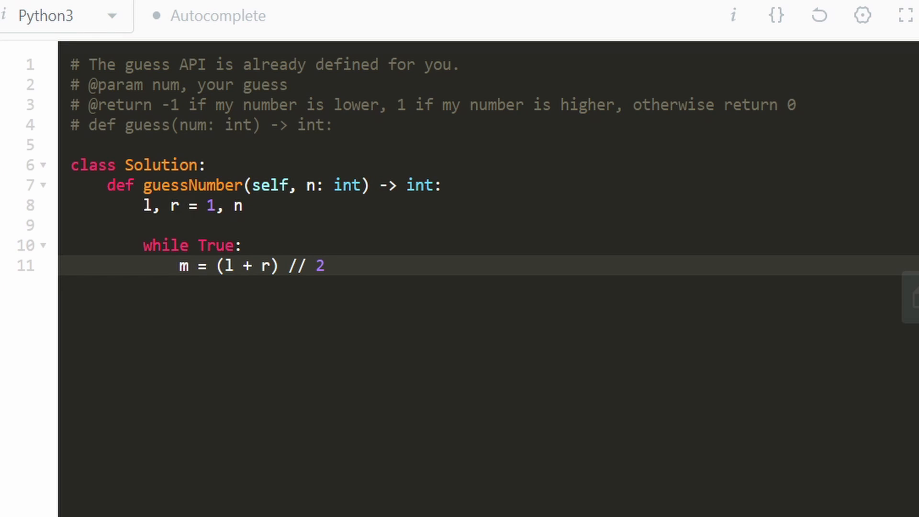
pyautogui.press('Enter')
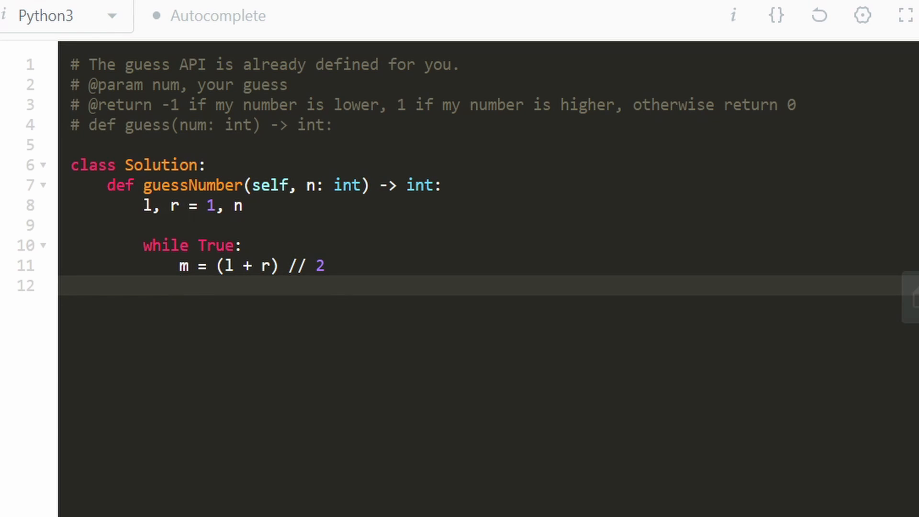
# - Store the result of guess(m) in res
pyautogui.write('gu')
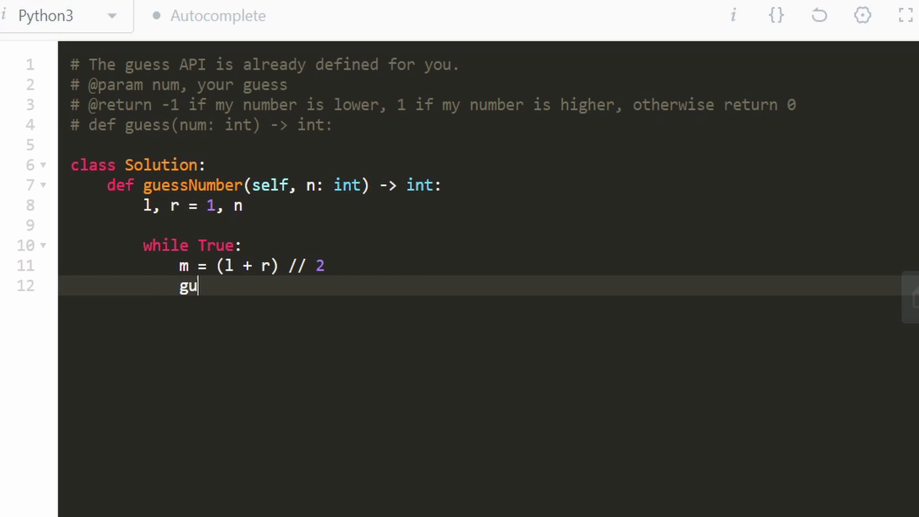
pyautogui.write('ess()')
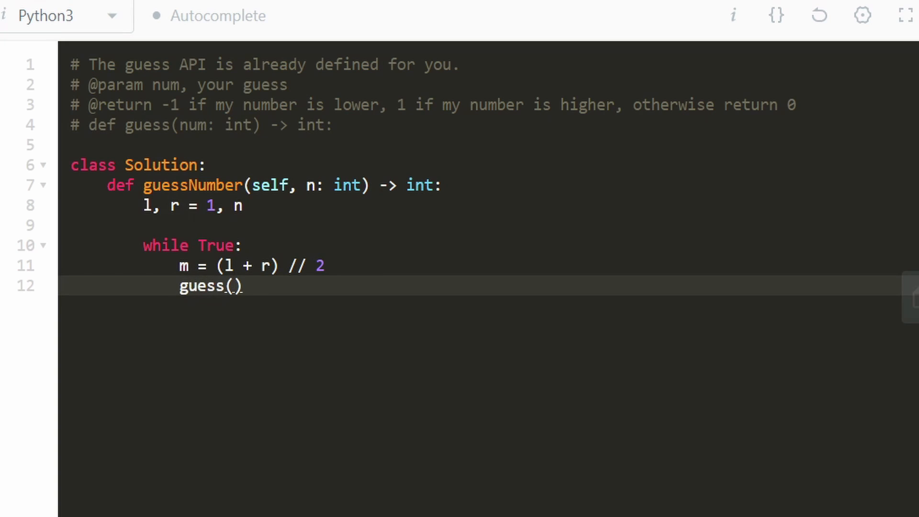
pyautogui.write('m')
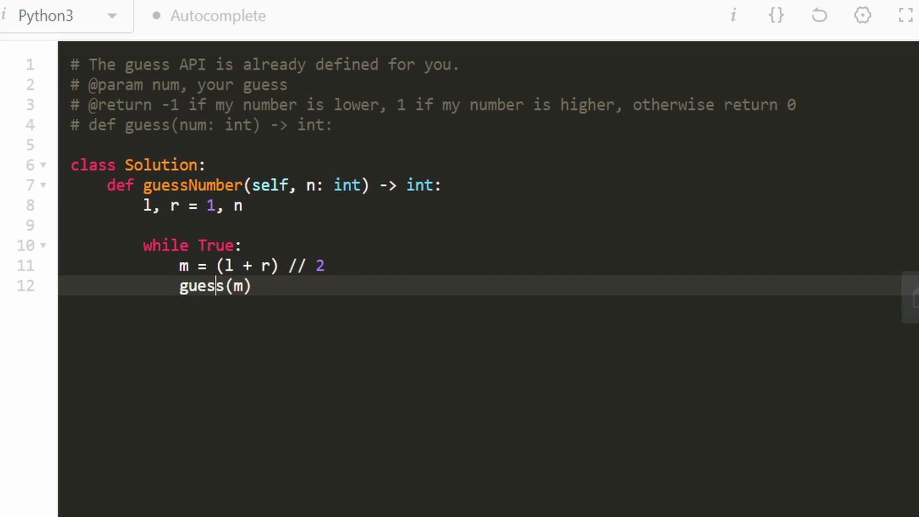
pyautogui.write('res')
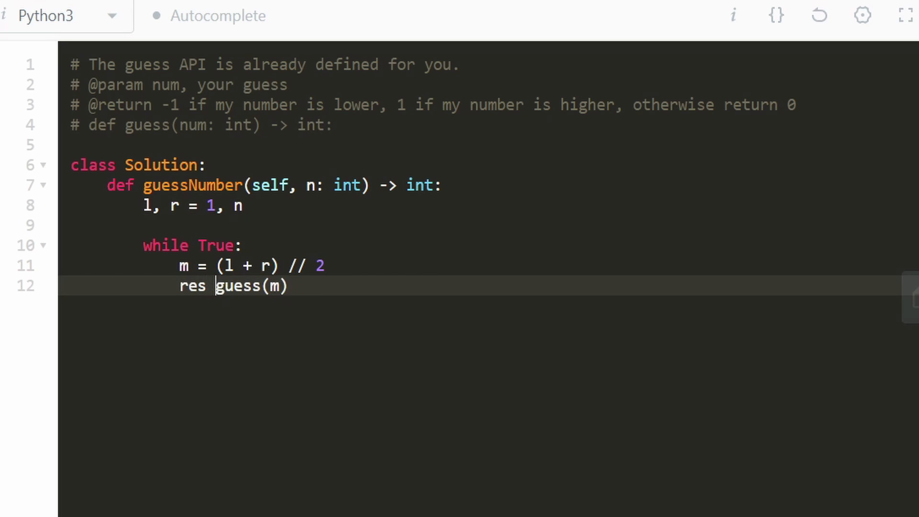
pyautogui.write('=')
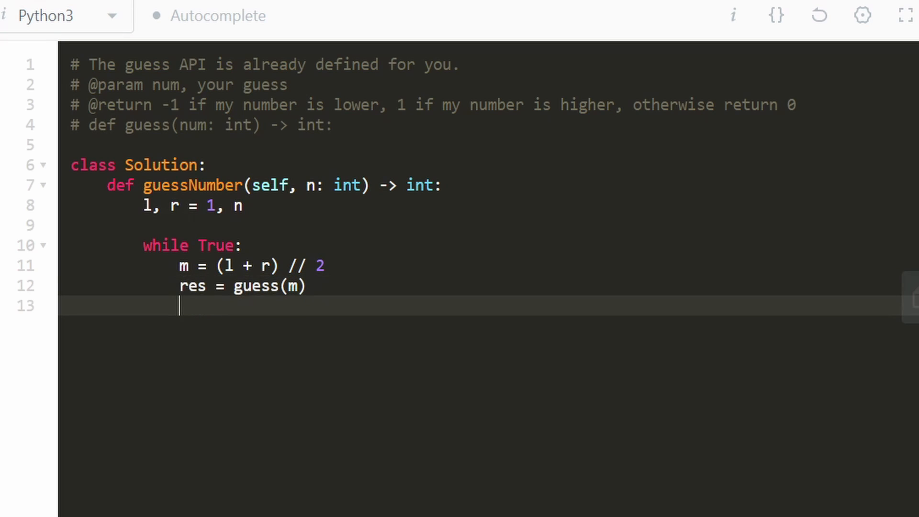
# - Add if res > 0, elif res < 0, and else branches, with else returning m
pyautogui.write('if')
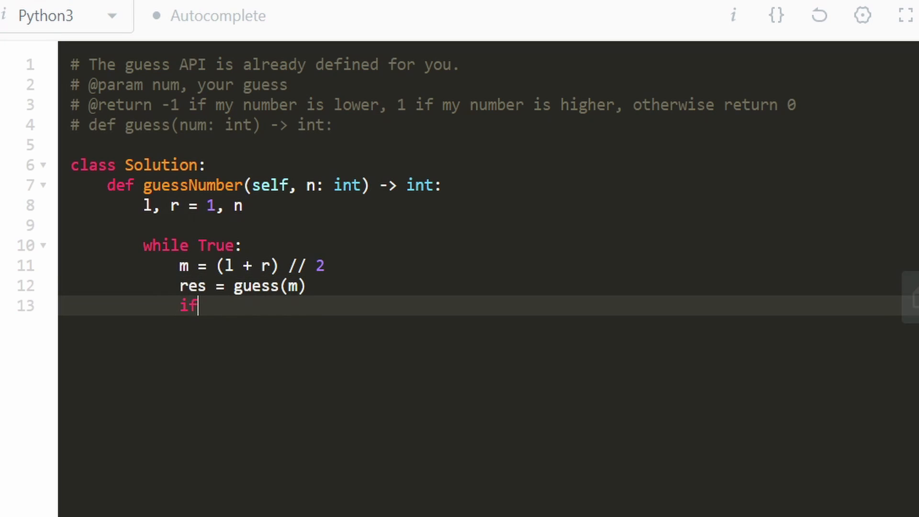
pyautogui.write('res')
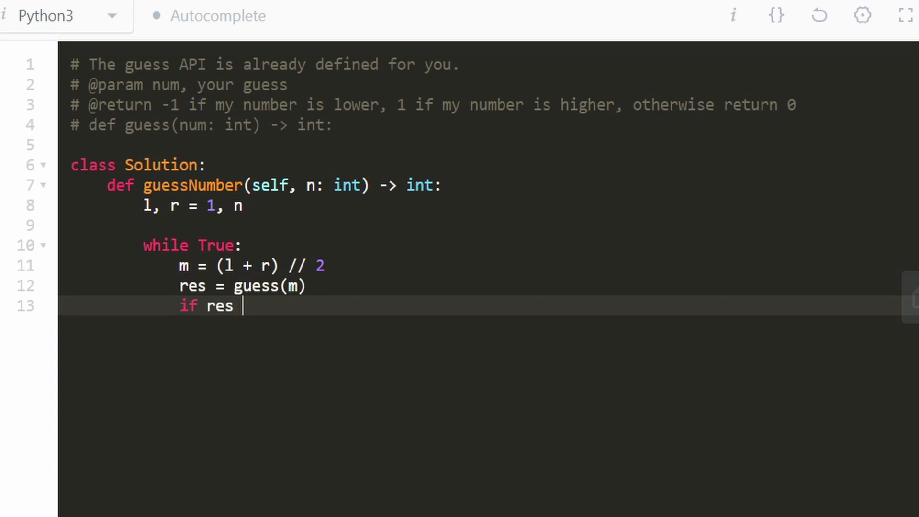
pyautogui.write('> 0:')
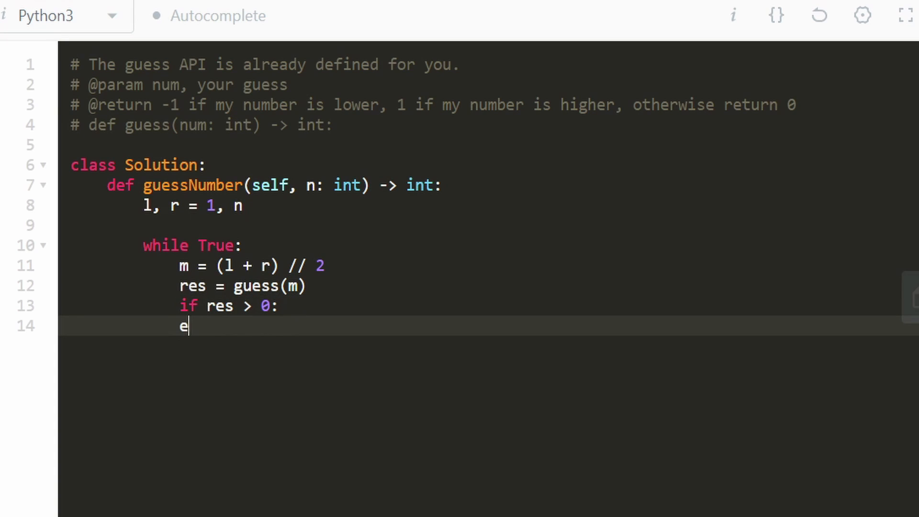
pyautogui.write('lif res < 0:')
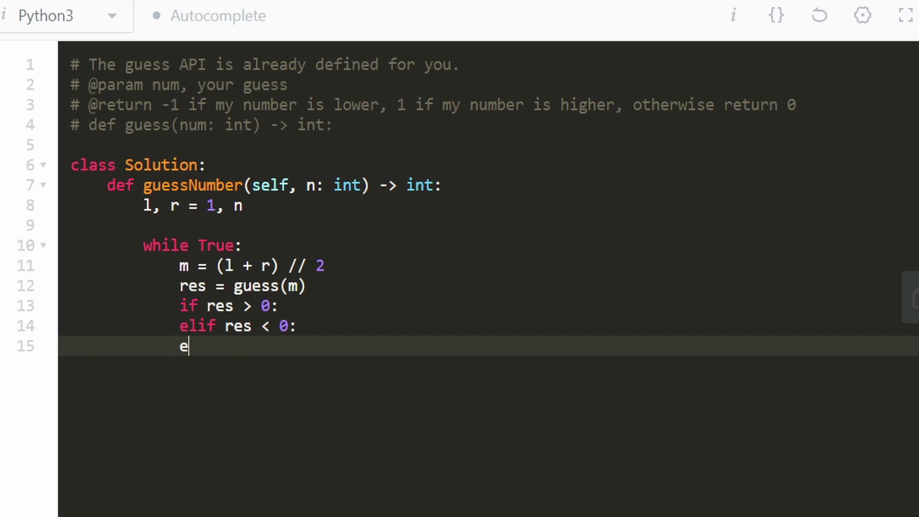
pyautogui.write('lse:')
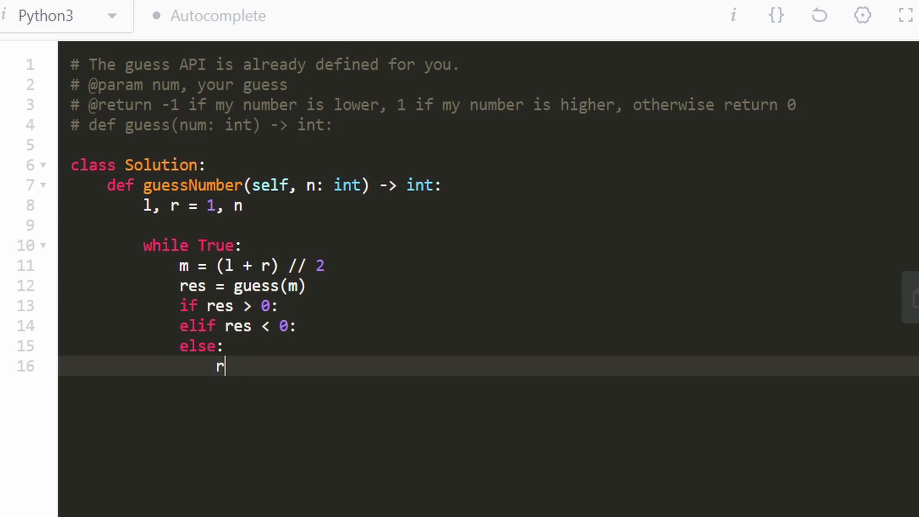
pyautogui.write('eturn m')
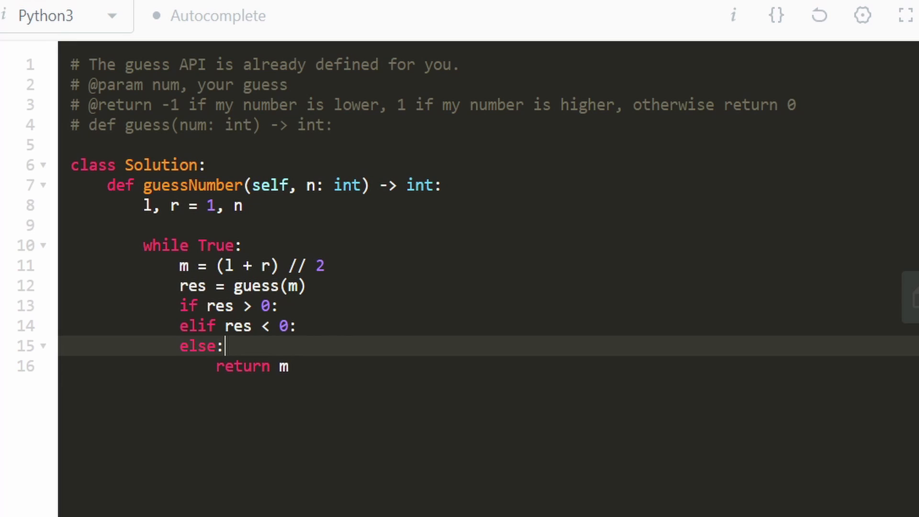
pyautogui.press('enter')
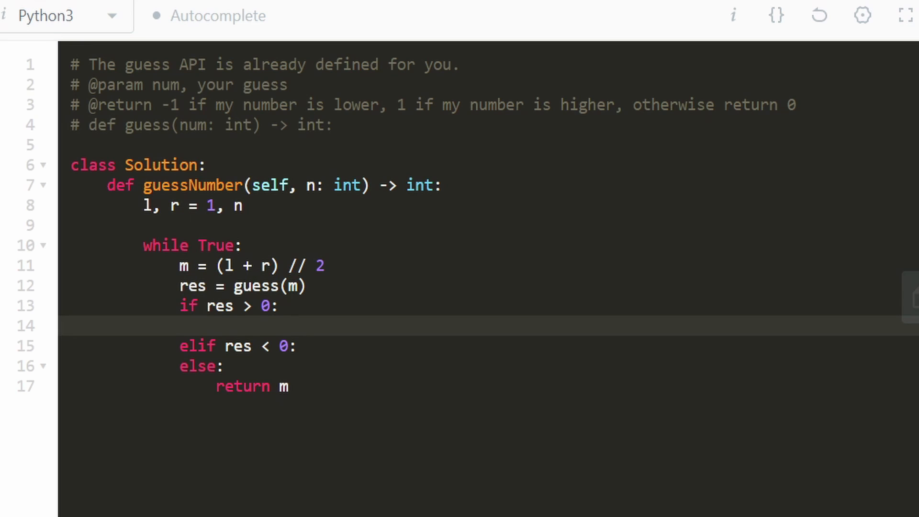
# - Set l = m + 1 inside the res > 0 branch
pyautogui.write('l')
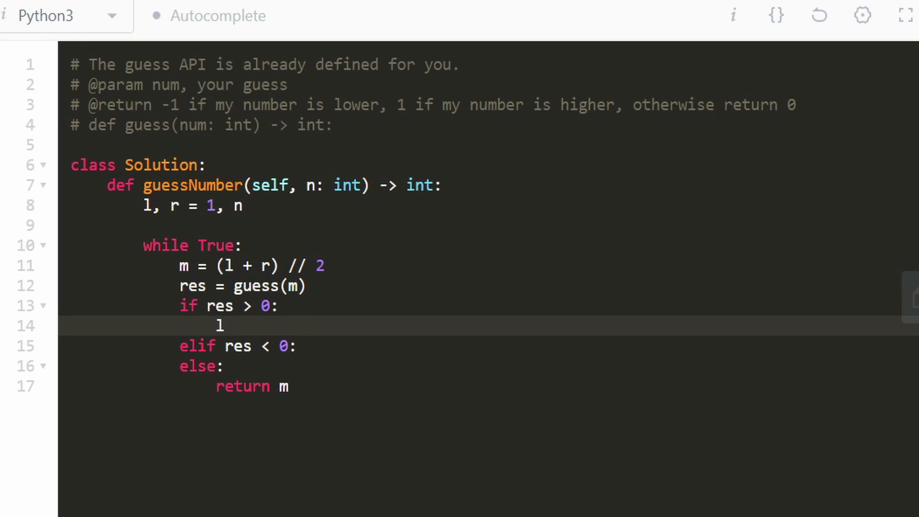
pyautogui.write('=')
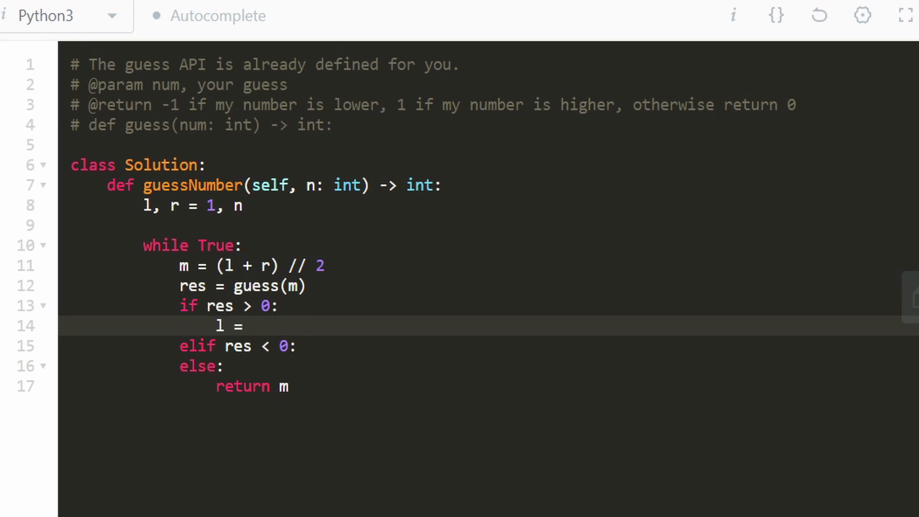
pyautogui.write('m +')
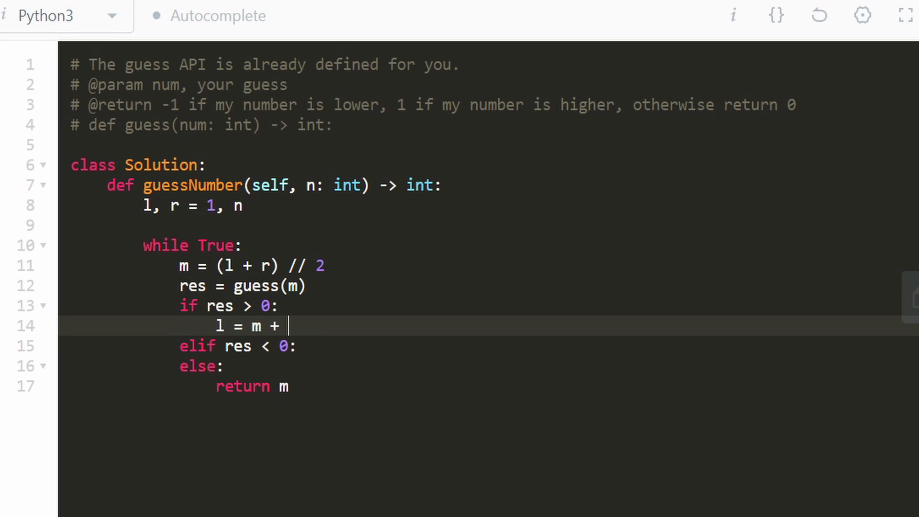
pyautogui.write('1')
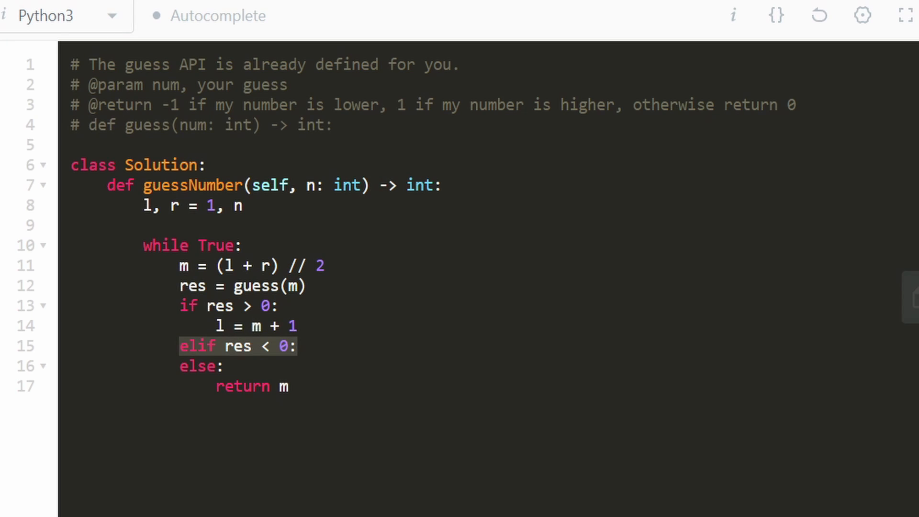
# - Set r = m - 1 inside the res < 0 branch, then select the whole while loop
pyautogui.press('Enter')
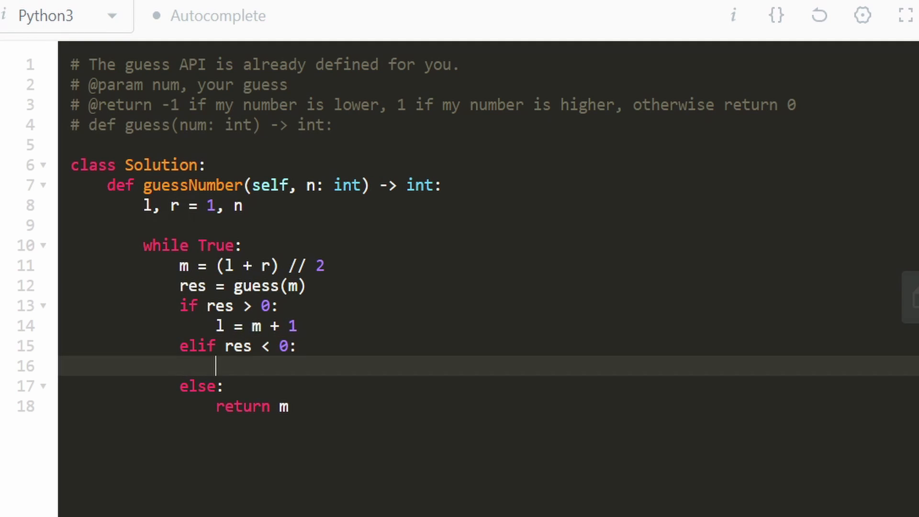
pyautogui.write('r')
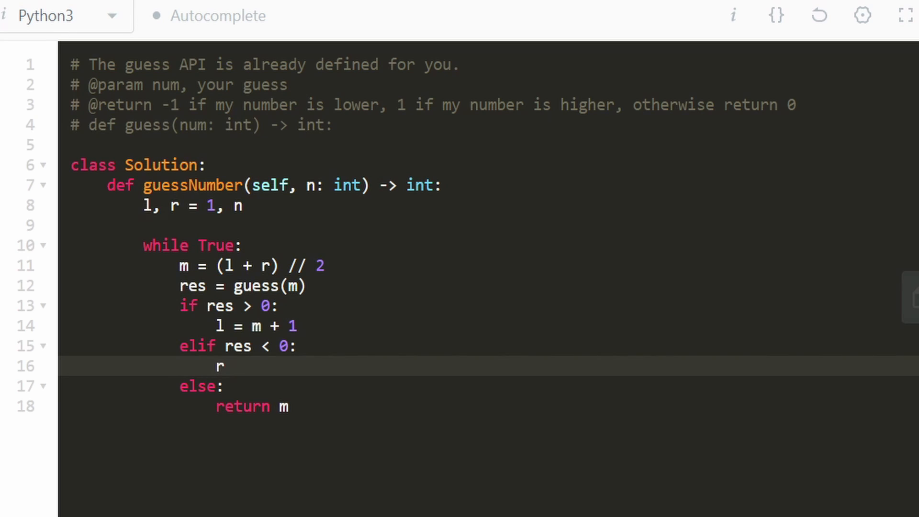
pyautogui.write('=')
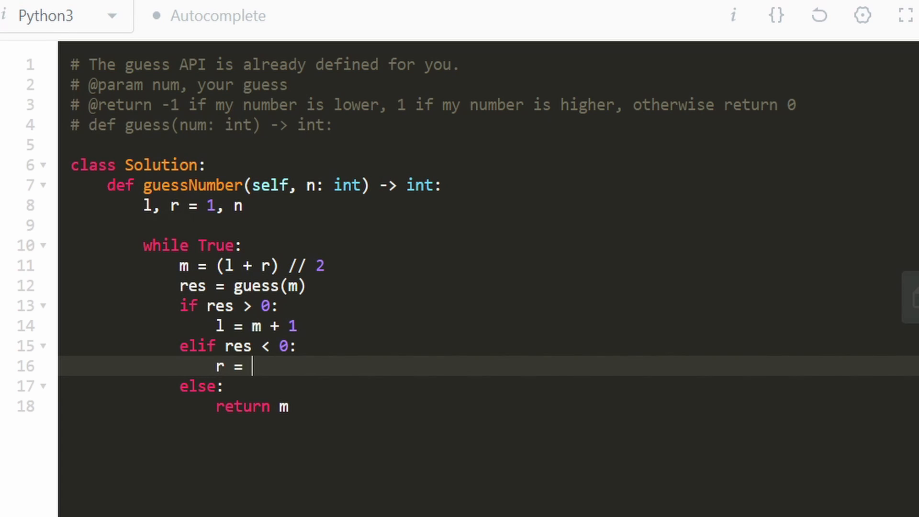
pyautogui.write('m - 1')
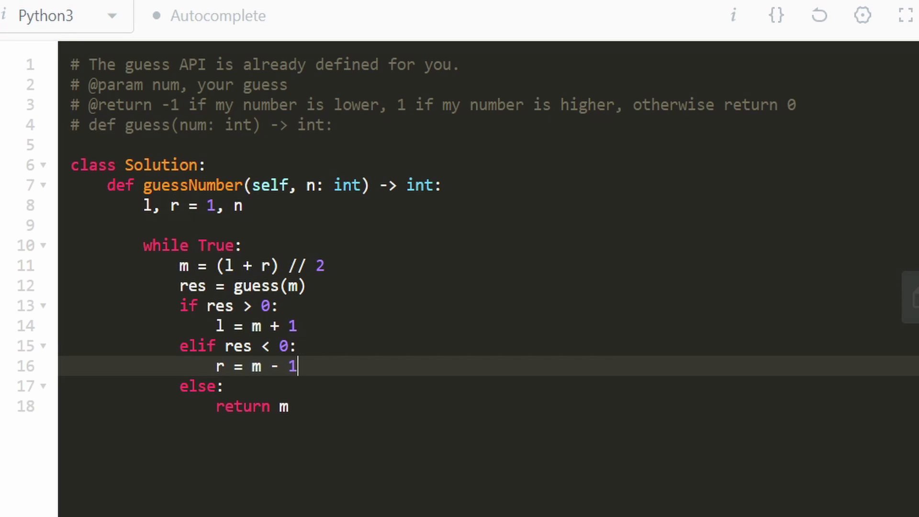
pyautogui.doubleClick(255, 366)
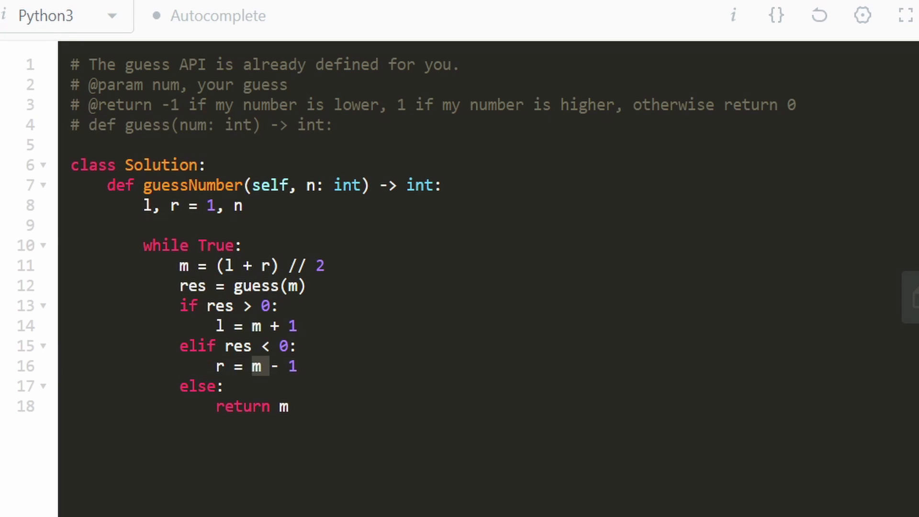
pyautogui.moveTo(143, 245); pyautogui.dragTo(288, 406)
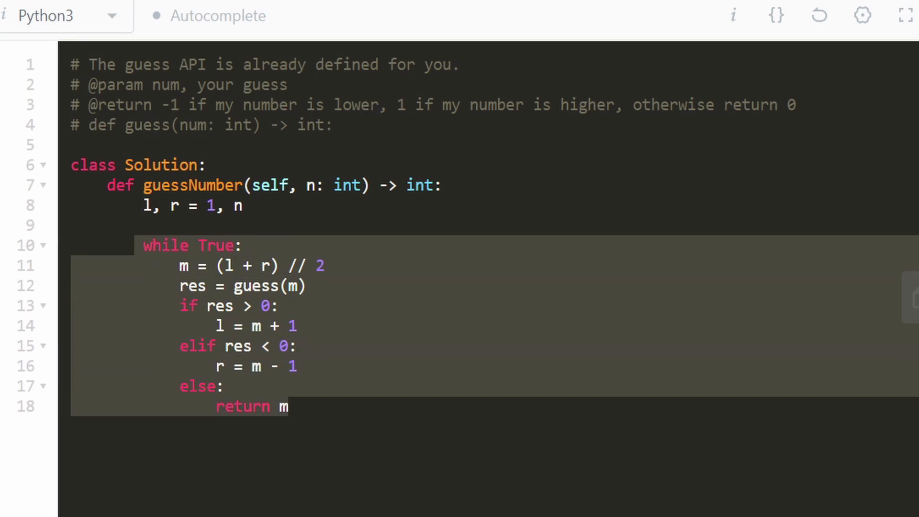